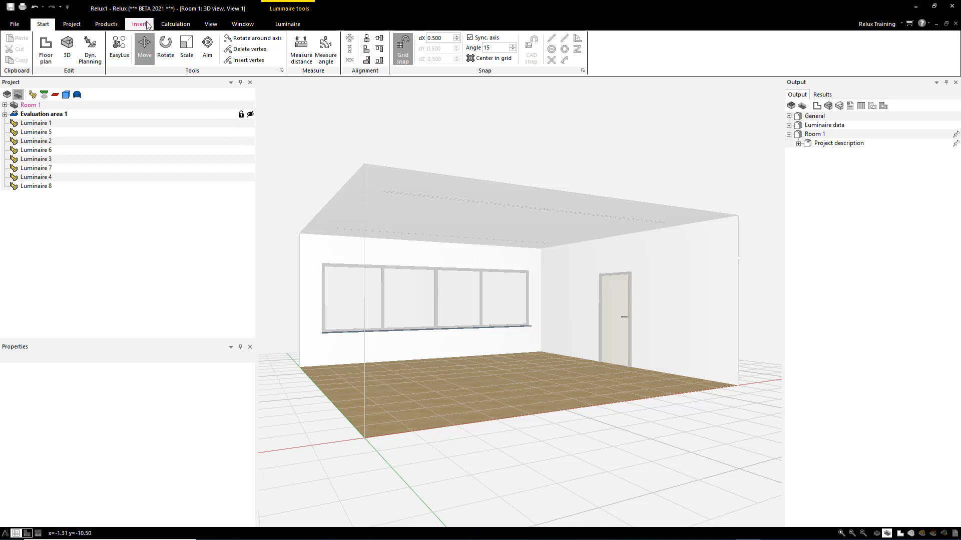
# Choose Load from ReluxNet under the Insert ribbon's 3D object list.
pyautogui.click(140, 24)
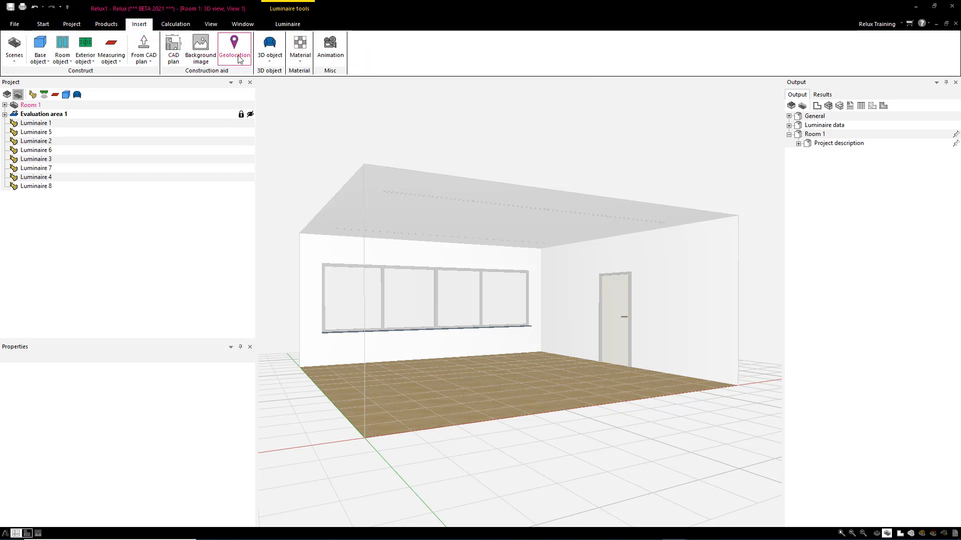
pyautogui.click(270, 49)
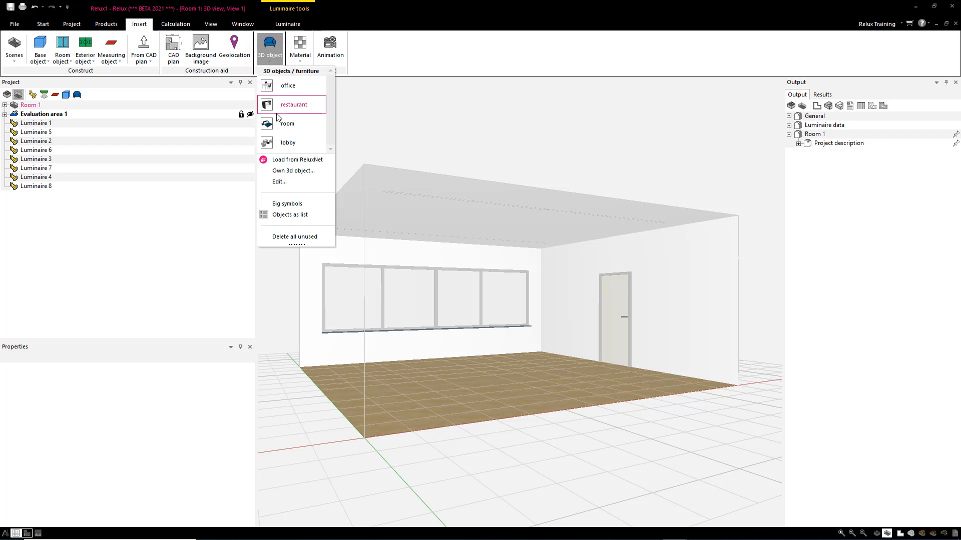
pyautogui.click(297, 159)
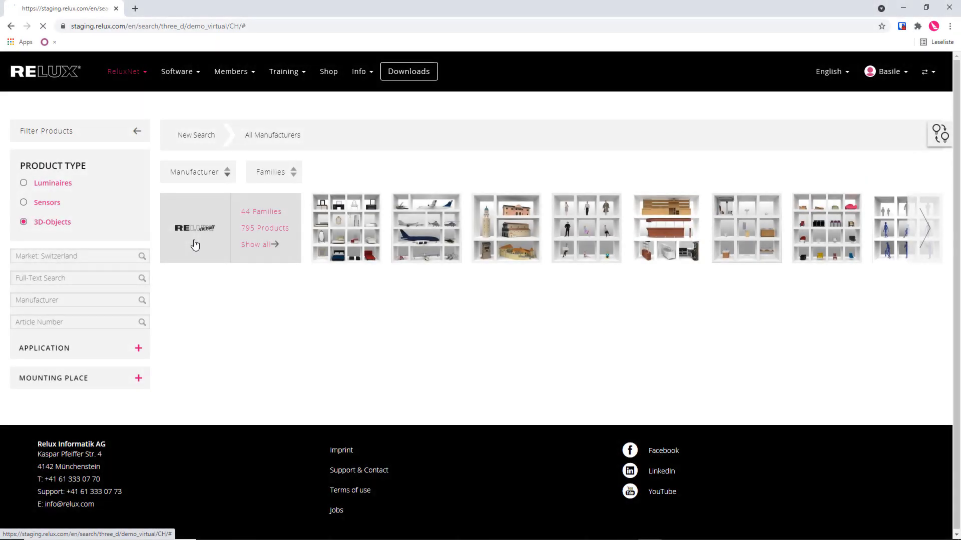
# Select the Relux Demo virtual manufacturer and its music instruments family.
pyautogui.click(195, 245)
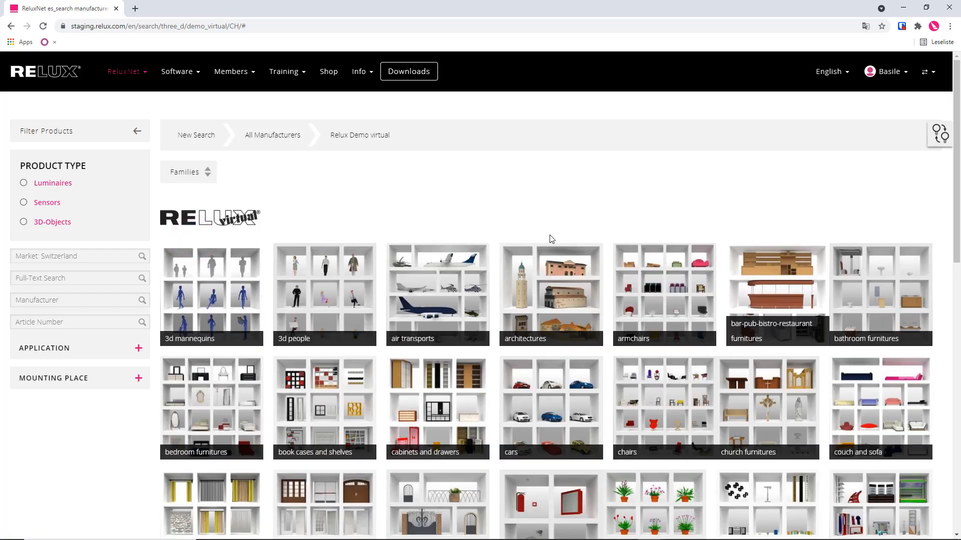
pyautogui.scroll(-3)
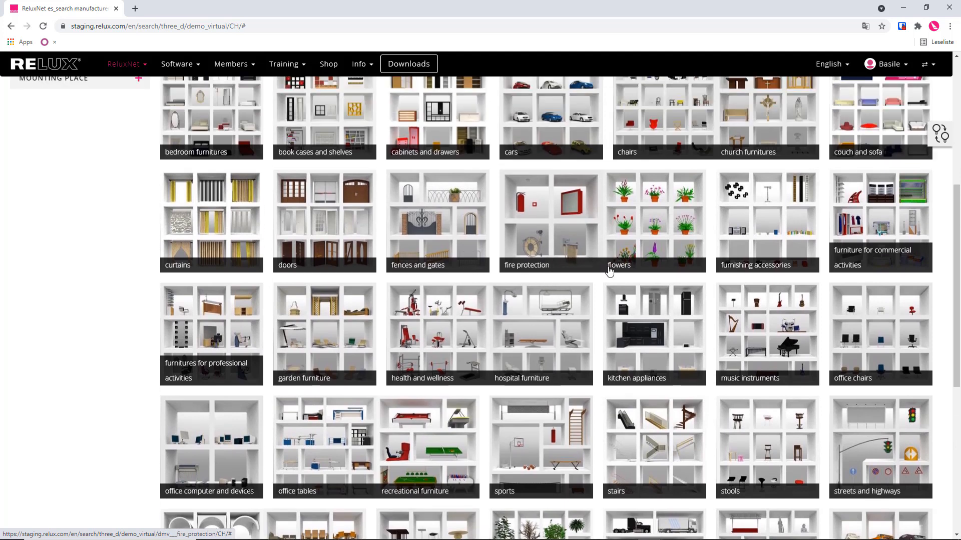
pyautogui.click(764, 330)
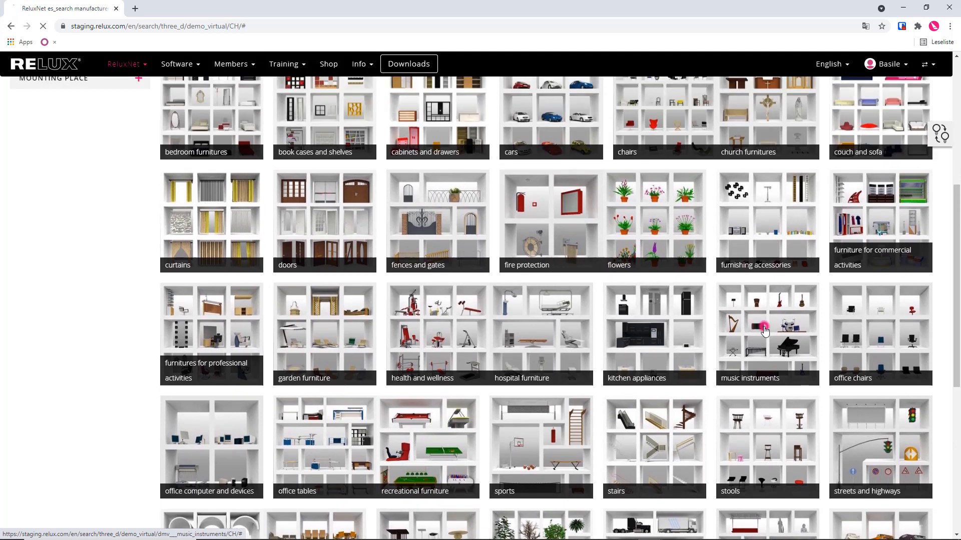
# Filter the music instruments by image to the Grand Piano MSC_0002.
pyautogui.click(766, 331)
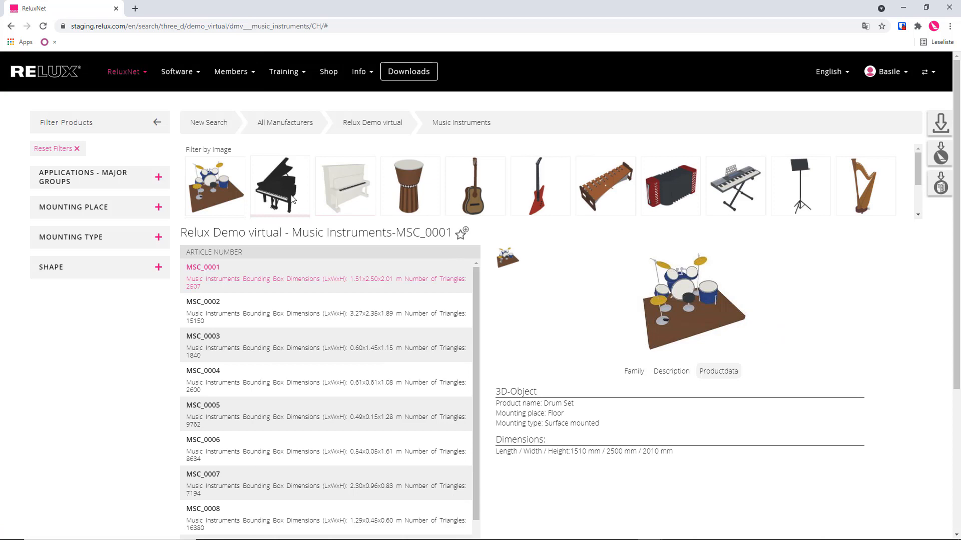
pyautogui.click(279, 185)
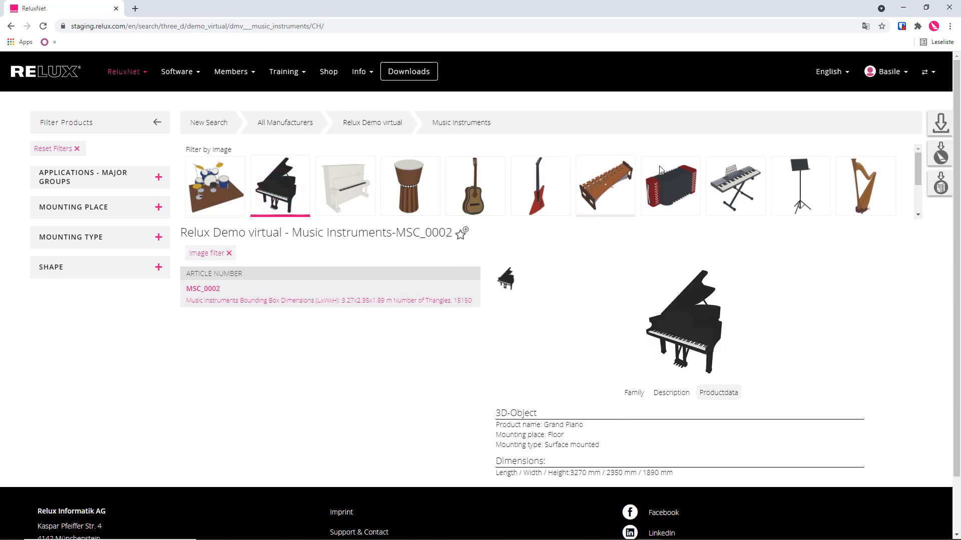
pyautogui.moveTo(939, 149)
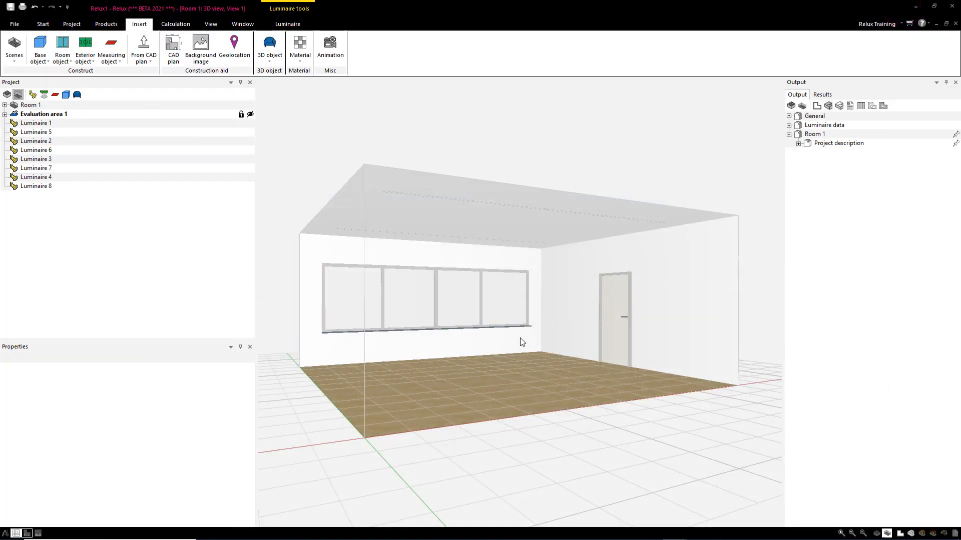
# Drop the grand piano onto the room floor and select it in the Project tree.
pyautogui.click(472, 380)
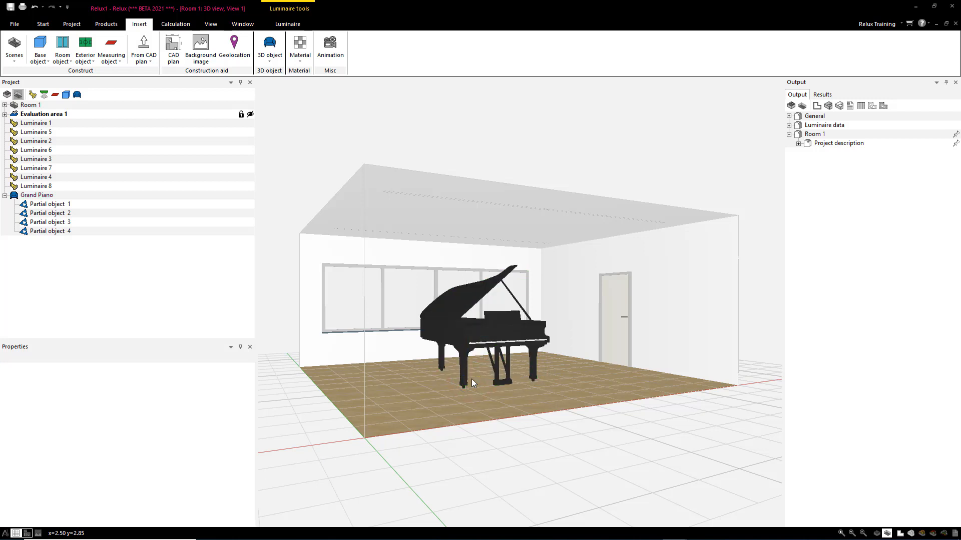
pyautogui.click(37, 194)
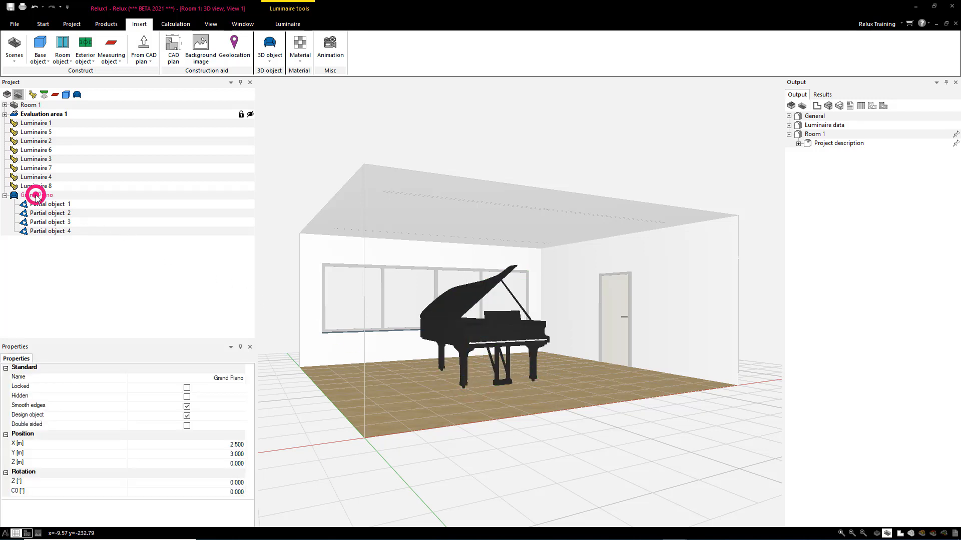
# Create a new library furniture object from the piano with designation 'Grand Piano'.
pyautogui.rightClick(35, 195)
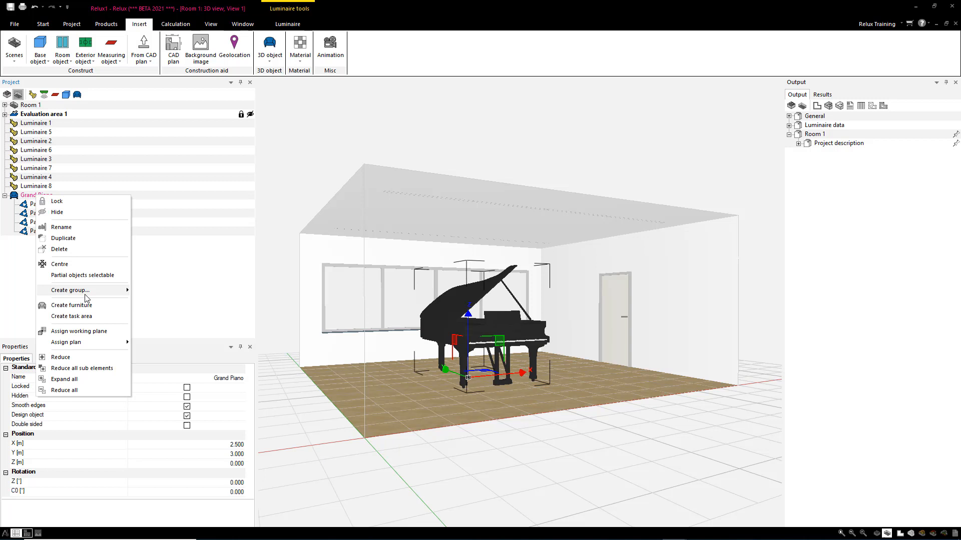
pyautogui.click(70, 305)
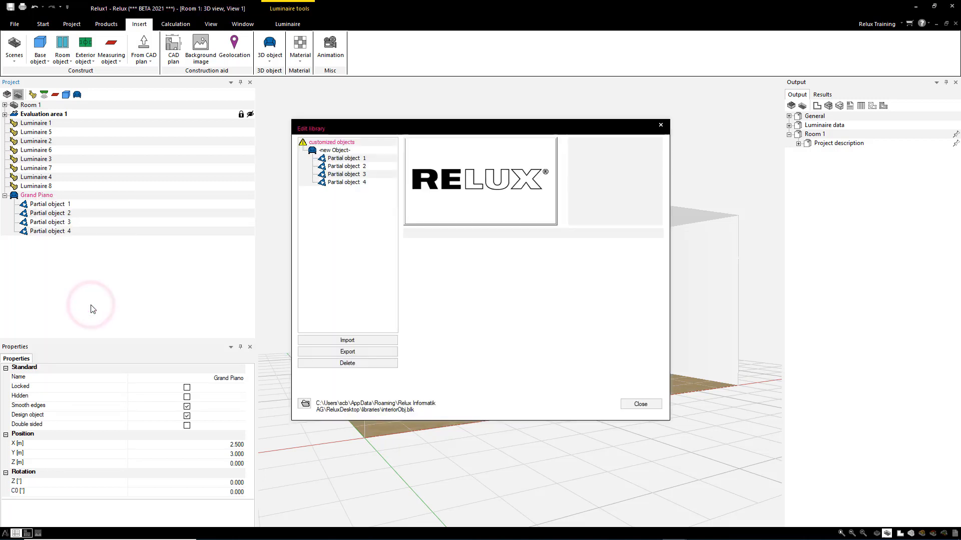
pyautogui.click(334, 150)
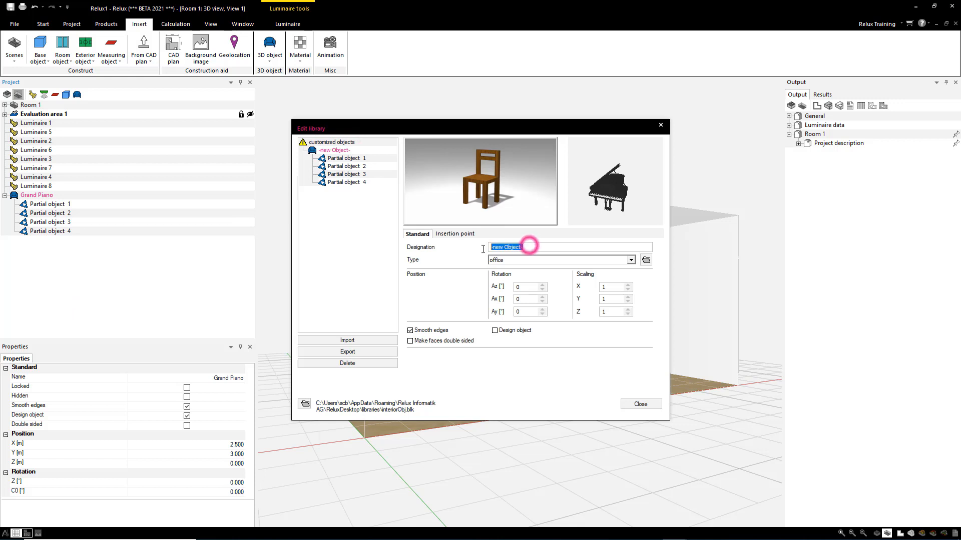
pyautogui.write('Grand')
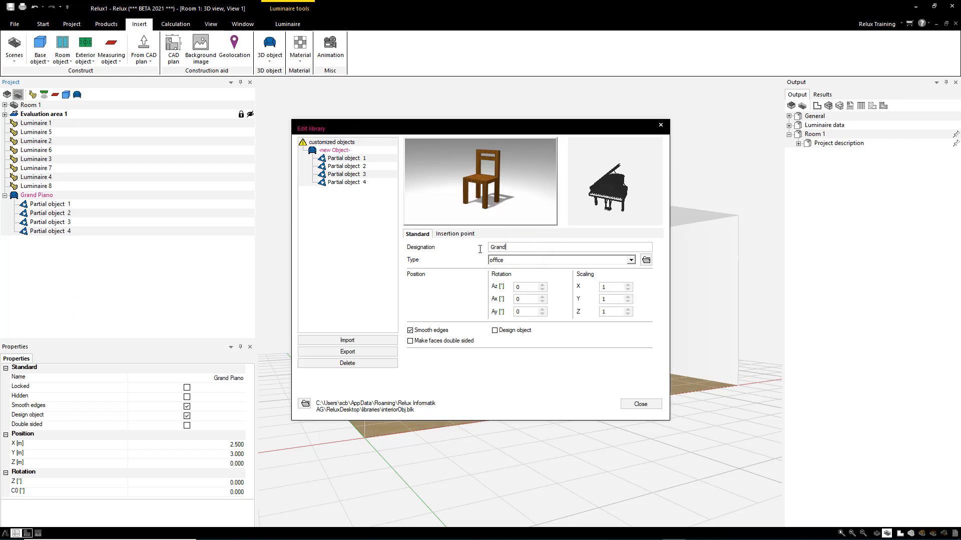
pyautogui.write('Piano')
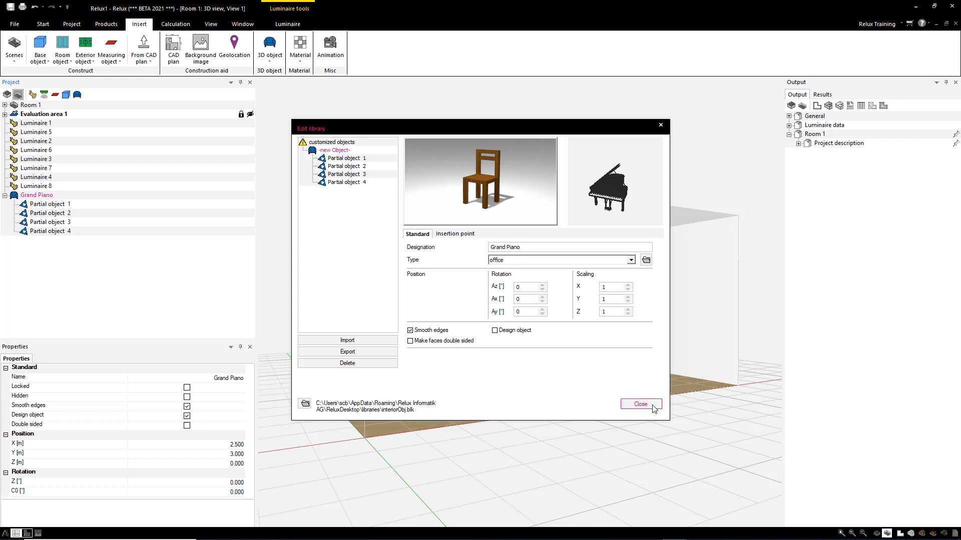
pyautogui.click(639, 404)
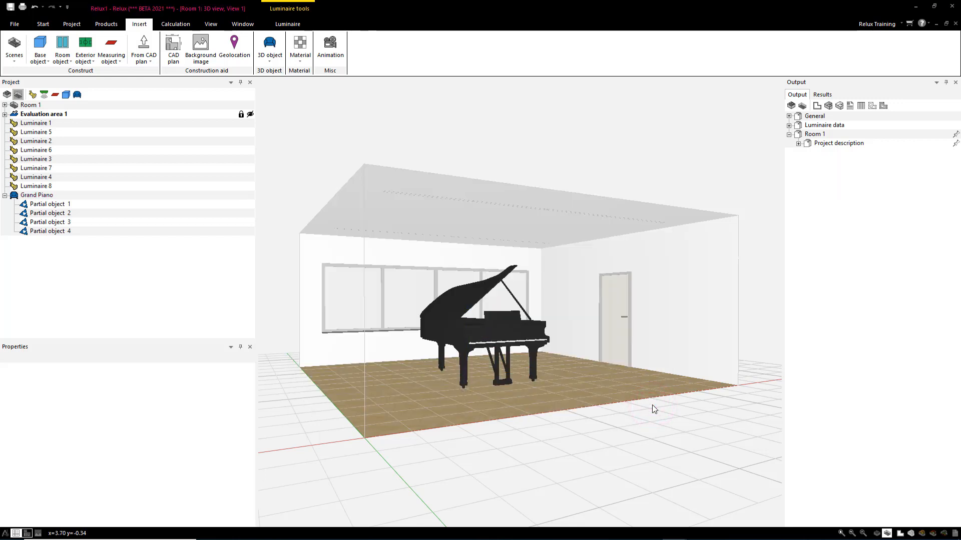
# Preview the saved Grand Piano in the own 3D object library and accept it.
pyautogui.click(269, 49)
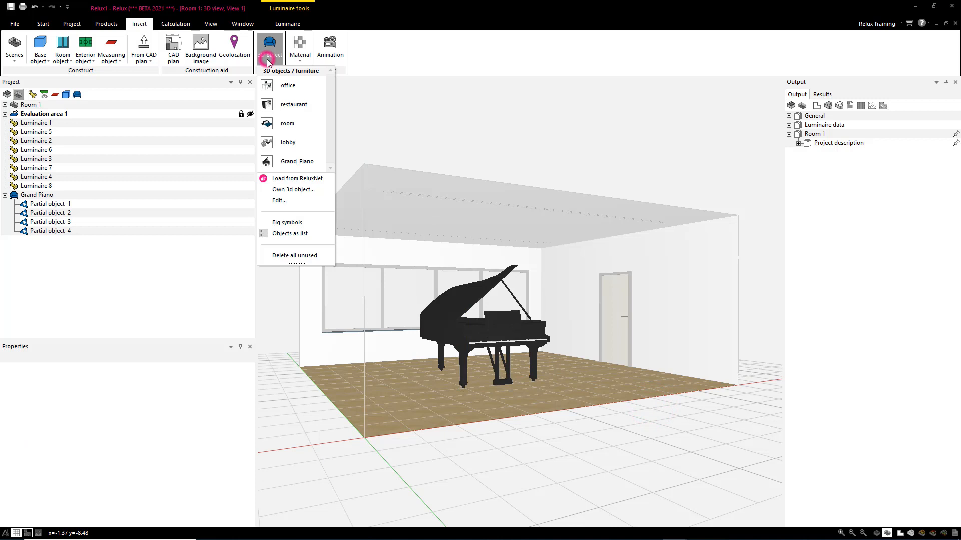
pyautogui.moveTo(282, 189)
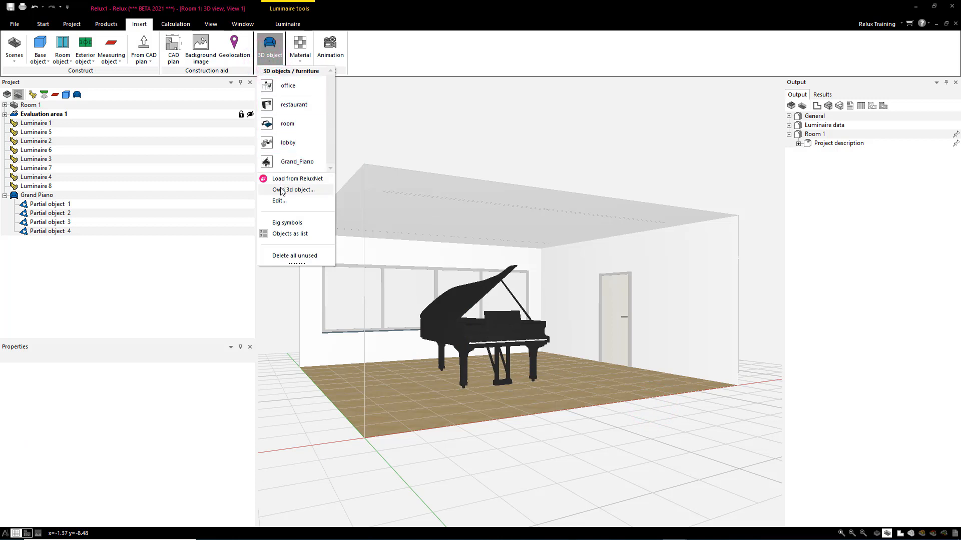
pyautogui.click(293, 190)
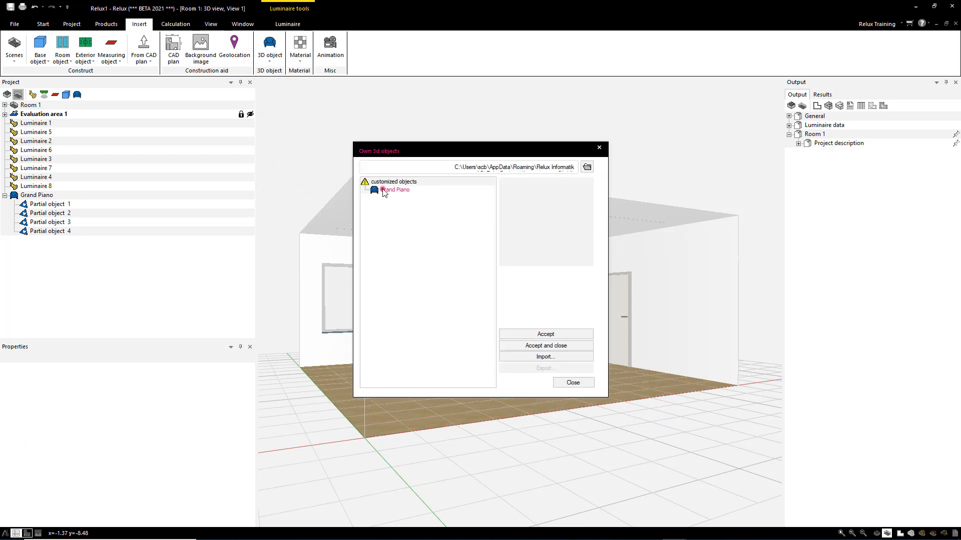
pyautogui.click(395, 189)
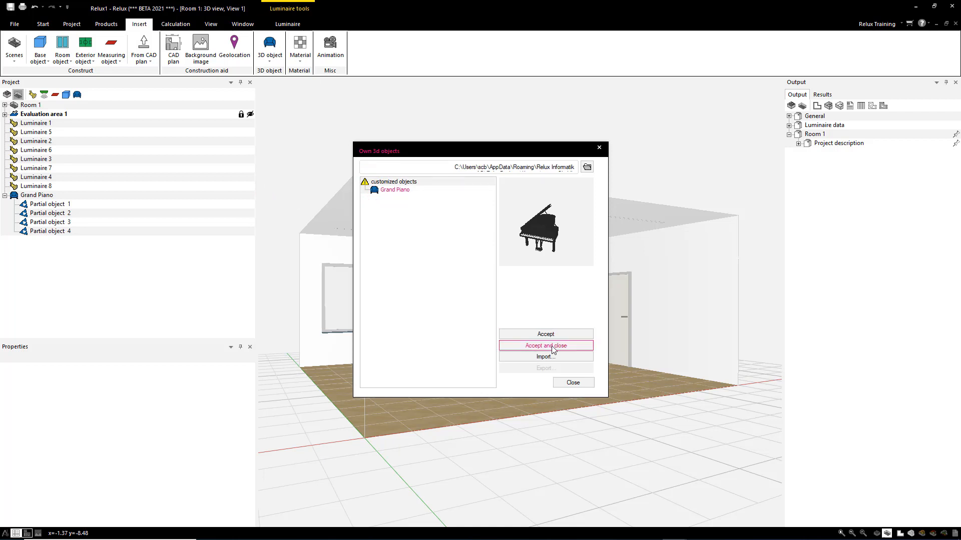
pyautogui.click(545, 346)
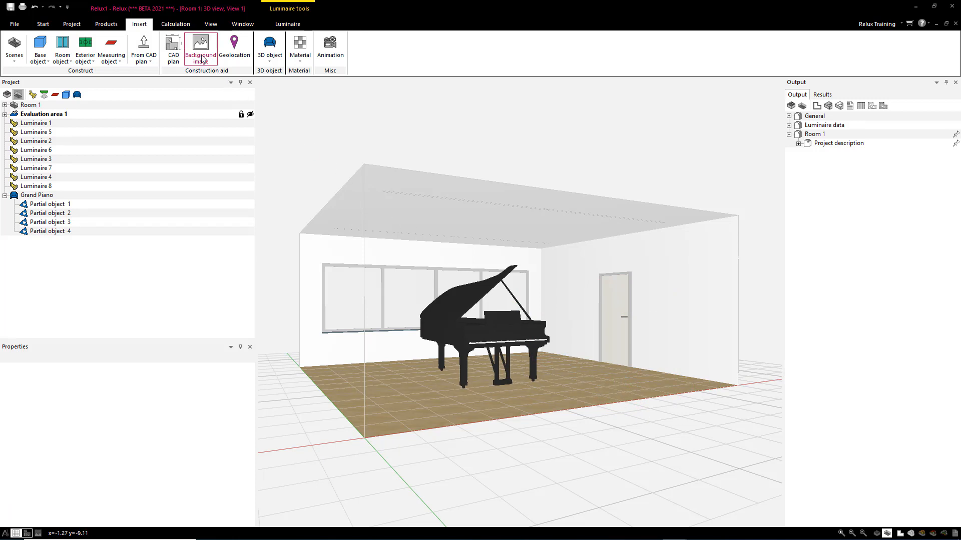
# Start the artificial-light calculation for Room 1 from the Calculation ribbon.
pyautogui.click(174, 24)
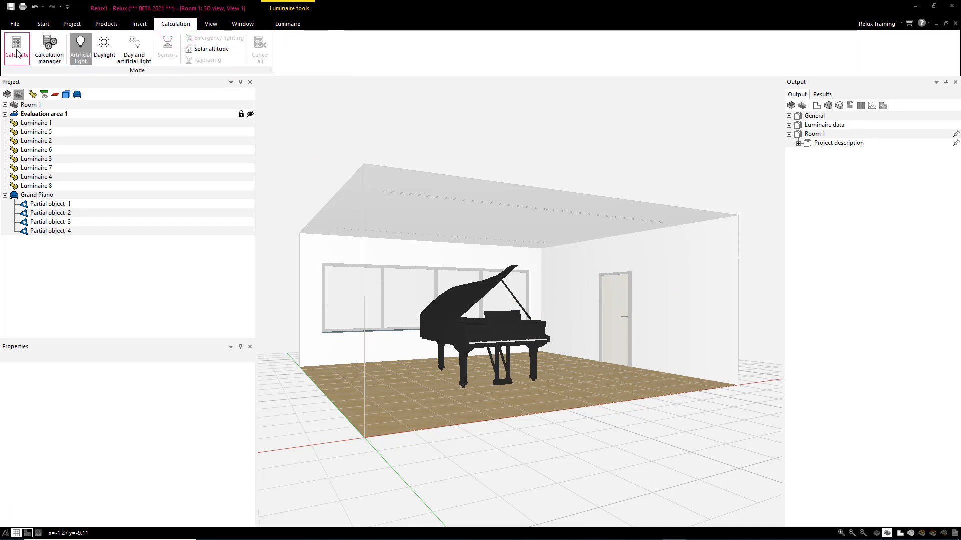
pyautogui.click(16, 49)
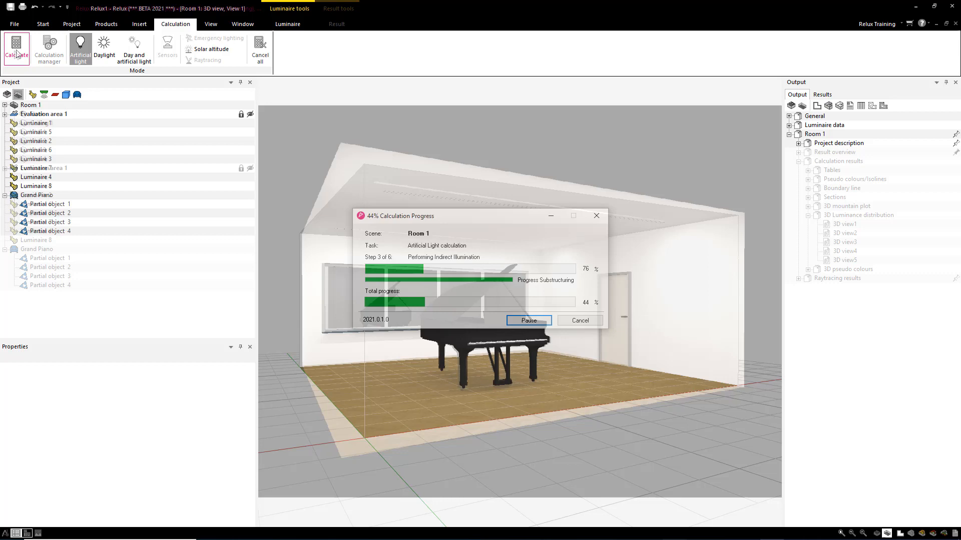